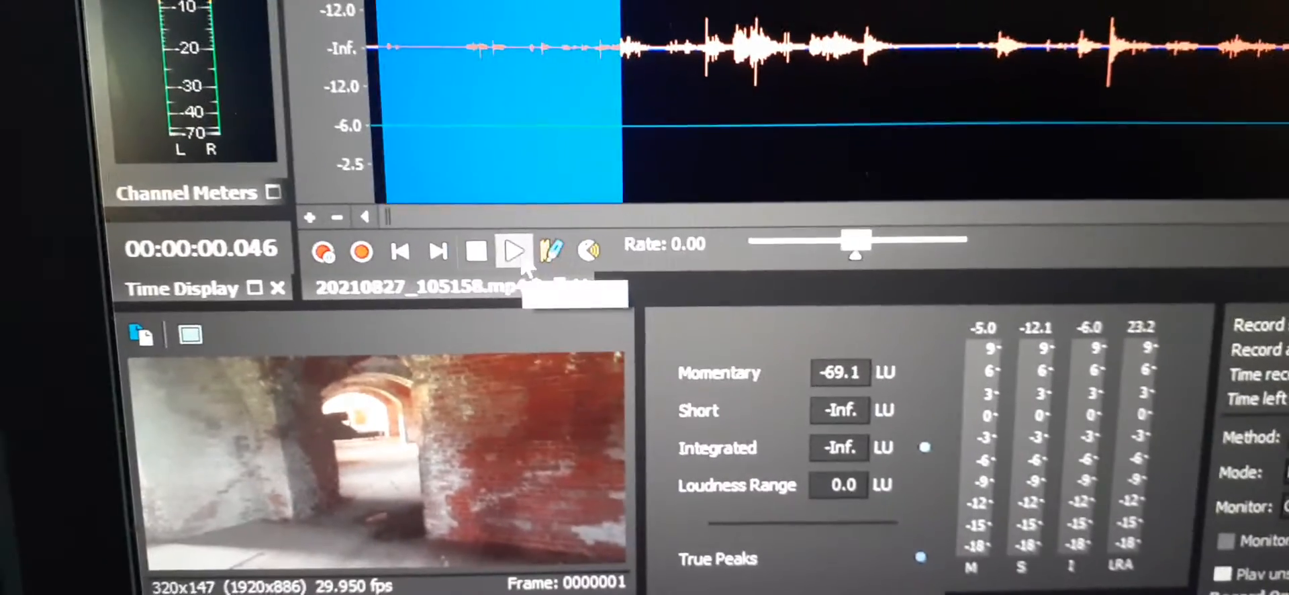
# Start transport playback and drag the Rate slider down to about 0.03 for slow scrubbing
pyautogui.click(514, 251)
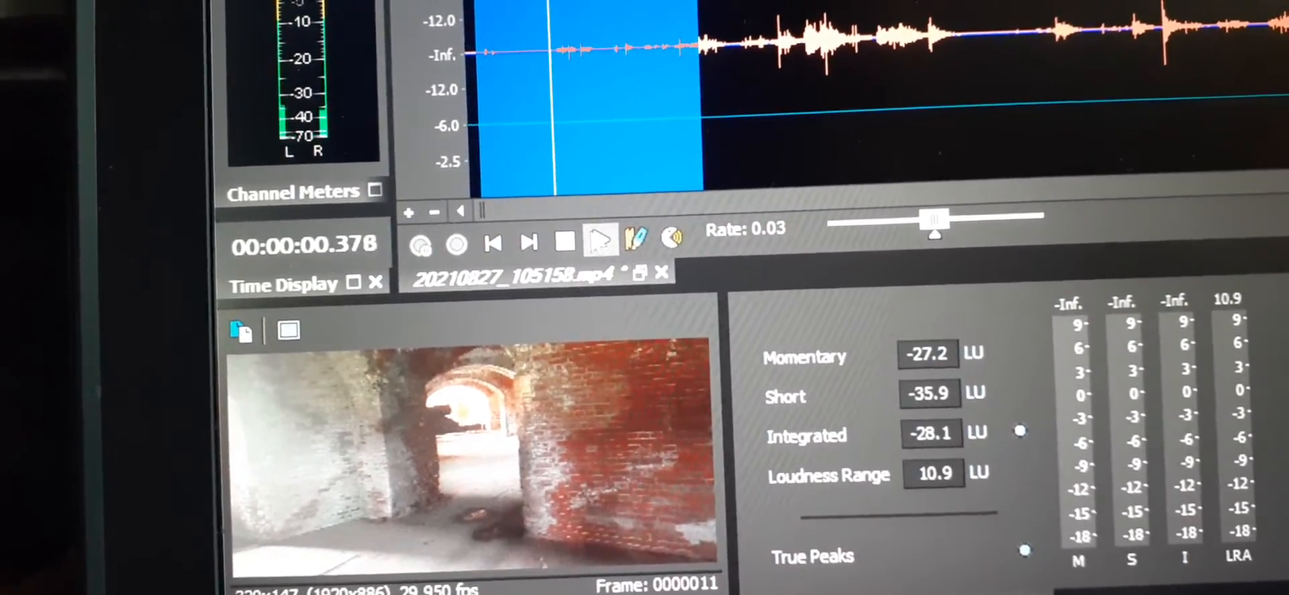
pyautogui.click(599, 240)
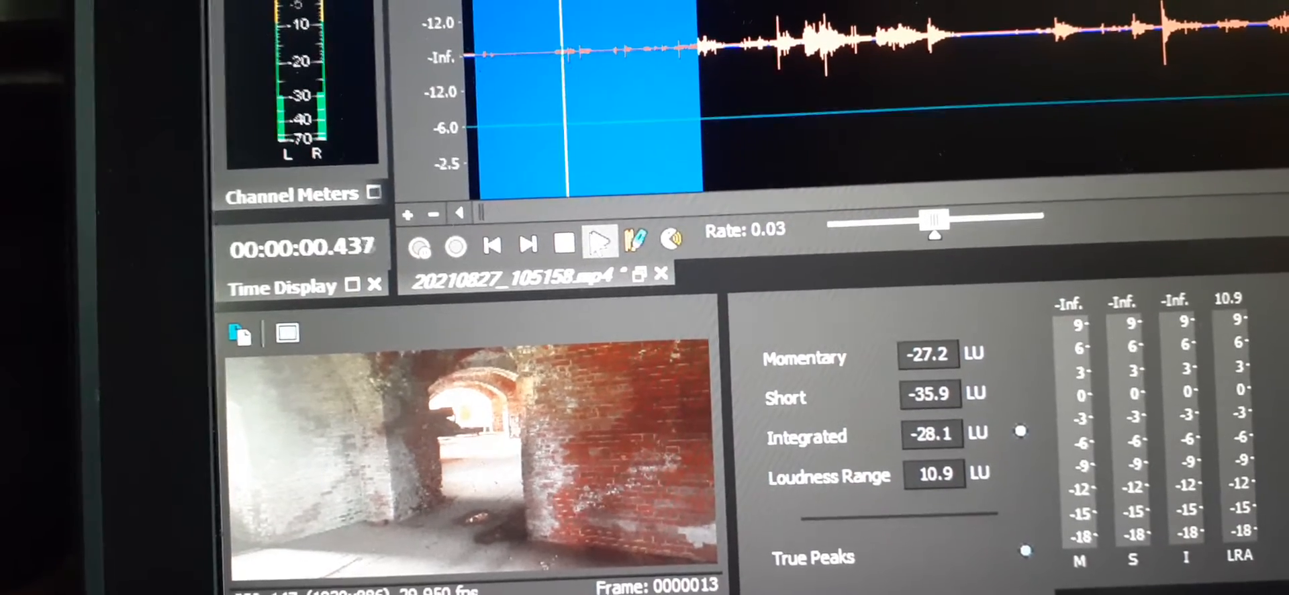